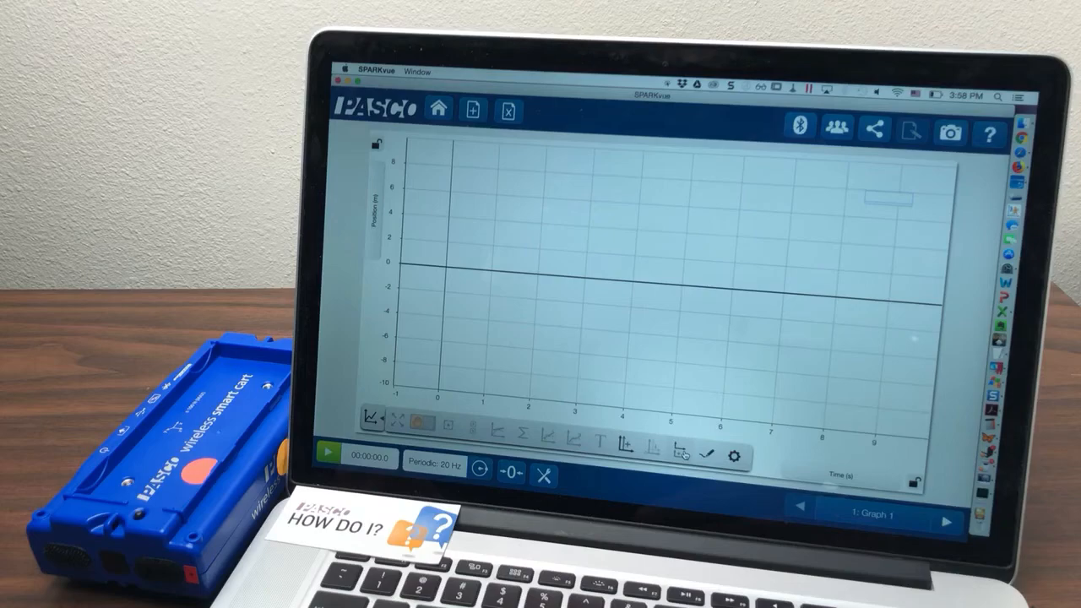
mouse_move(683, 453)
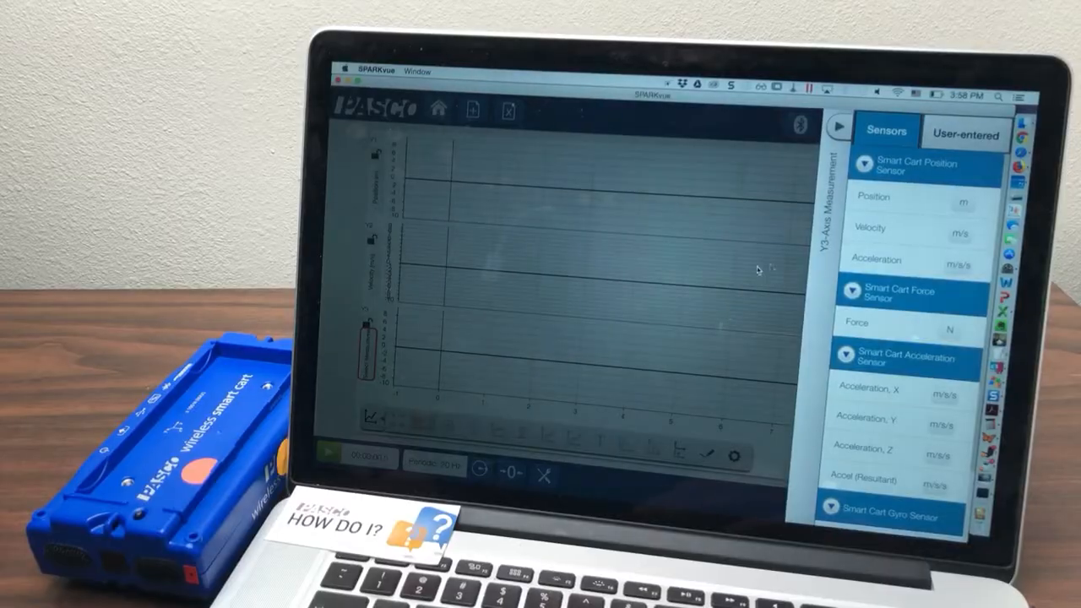
Step: Assign the Smart Cart measurement to the newly added plot area's y-axis
click(835, 127)
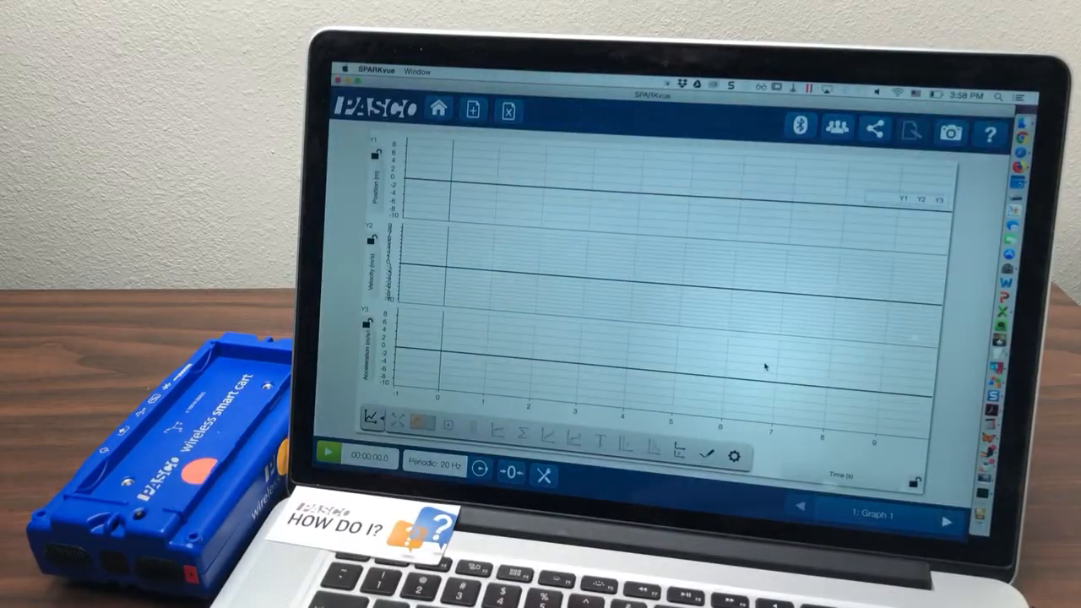